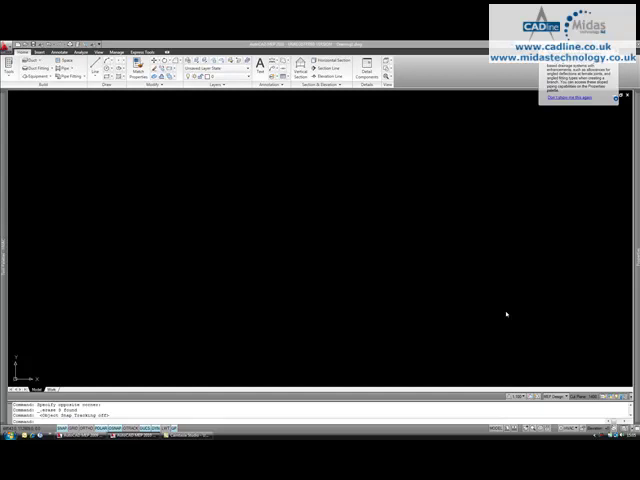
mouse_move(82, 152)
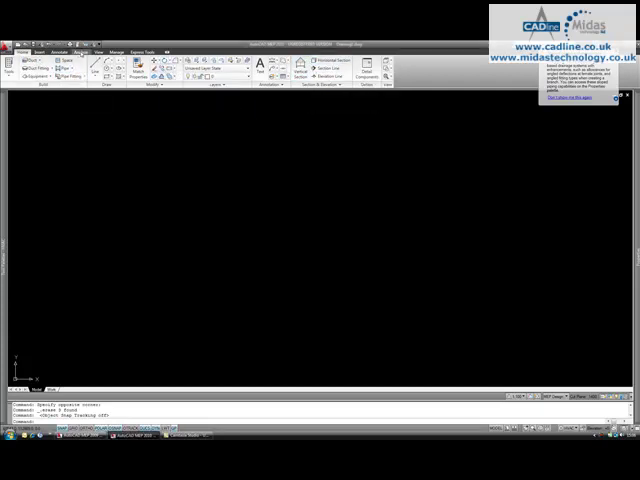
left_click(73, 51)
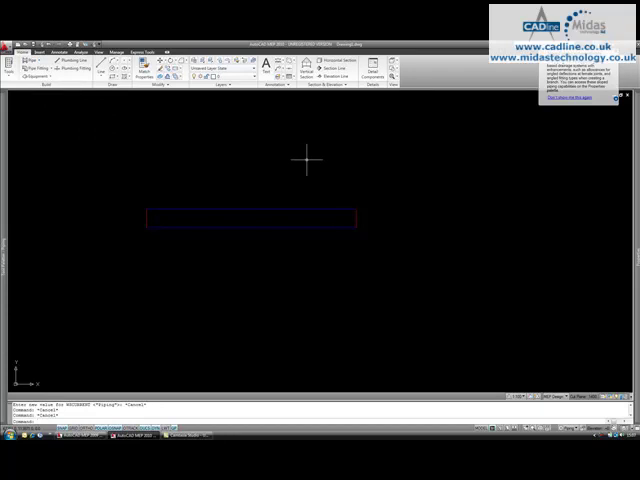
mouse_move(290, 197)
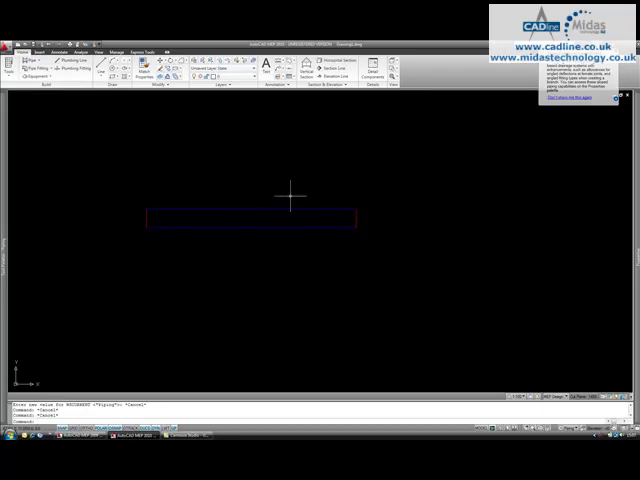